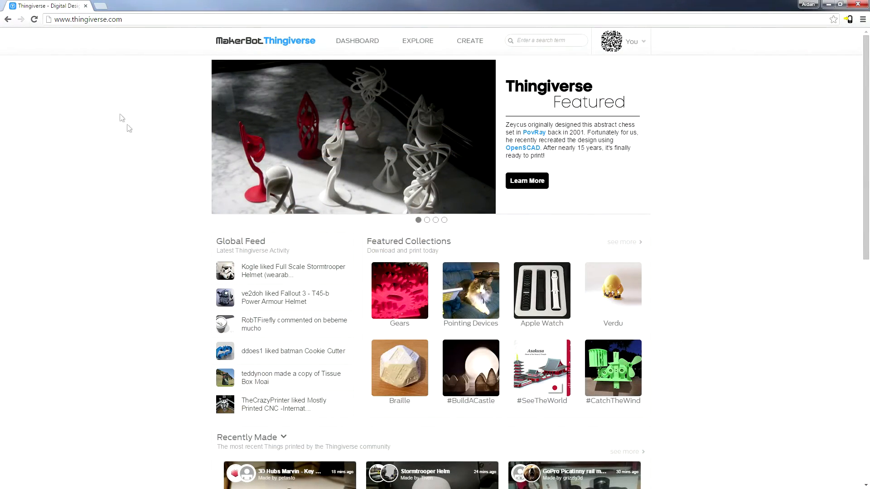
Step: Open the published 'Super 8mm Film Storage Spool for Bluray Cases' thing page
click(427, 220)
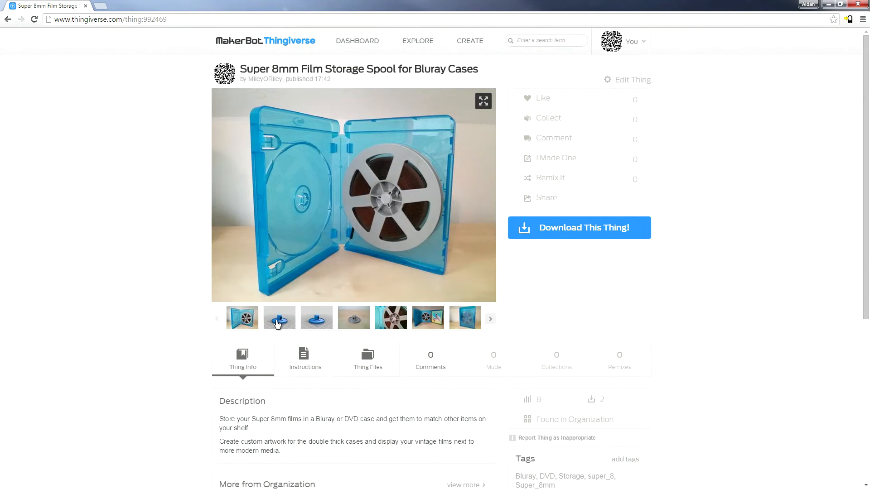
click(316, 318)
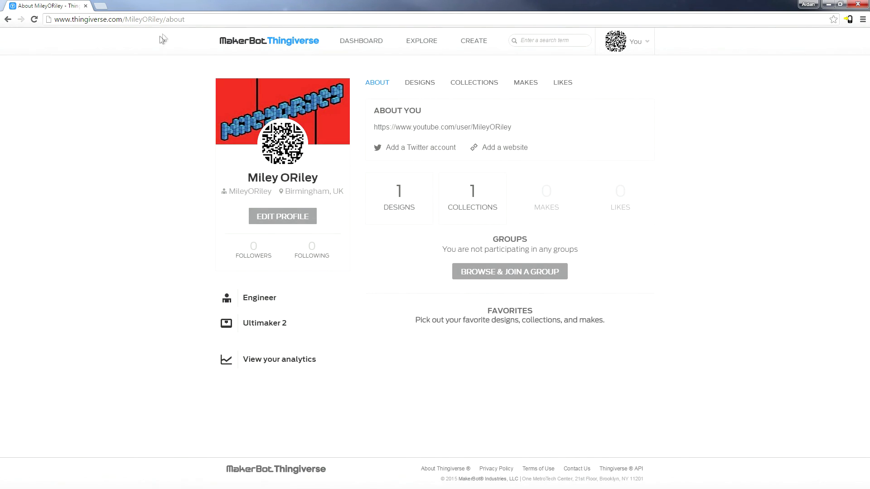
Step: View your profile's About page showing one design and one collection
click(116, 19)
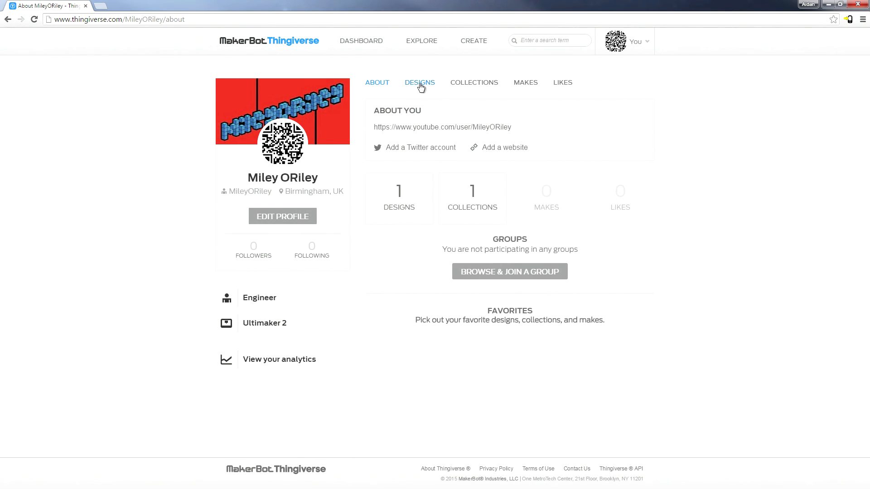
Step: Switch to the Designs tab, listing the Super 8mm film storage spool as the only design
click(420, 82)
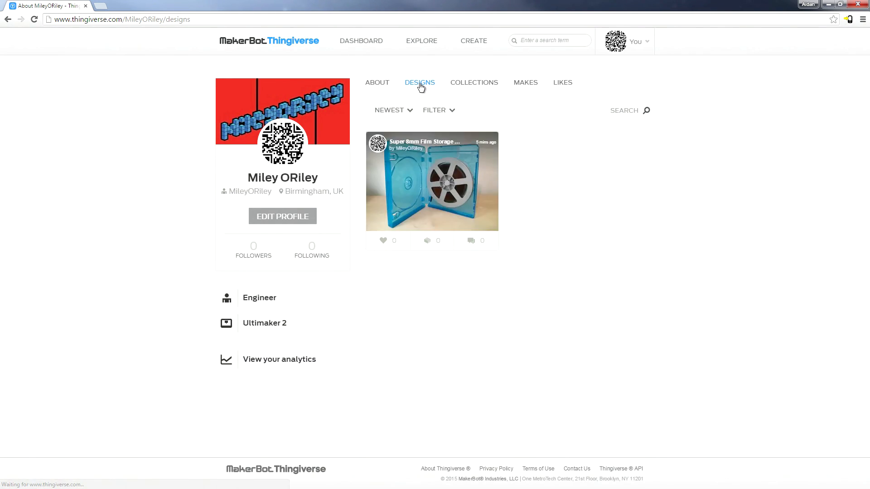